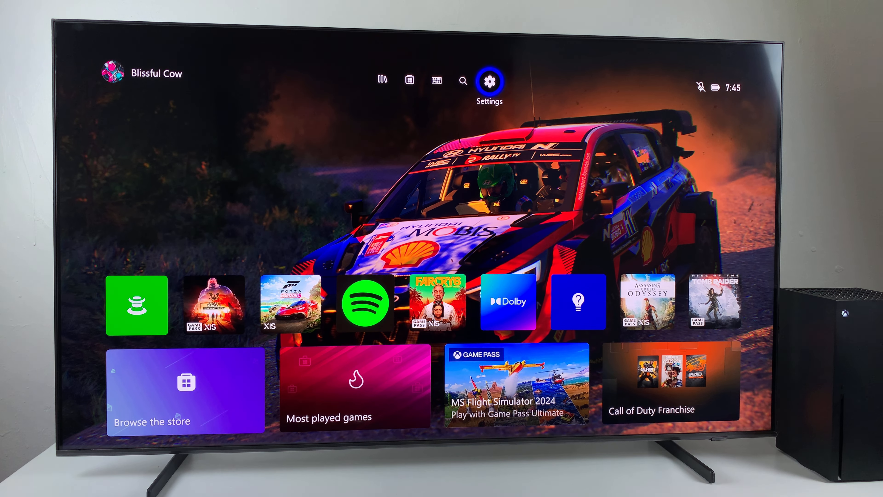
# Reach the Devices & connections page from the home screen Settings tile
pyautogui.click(489, 81)
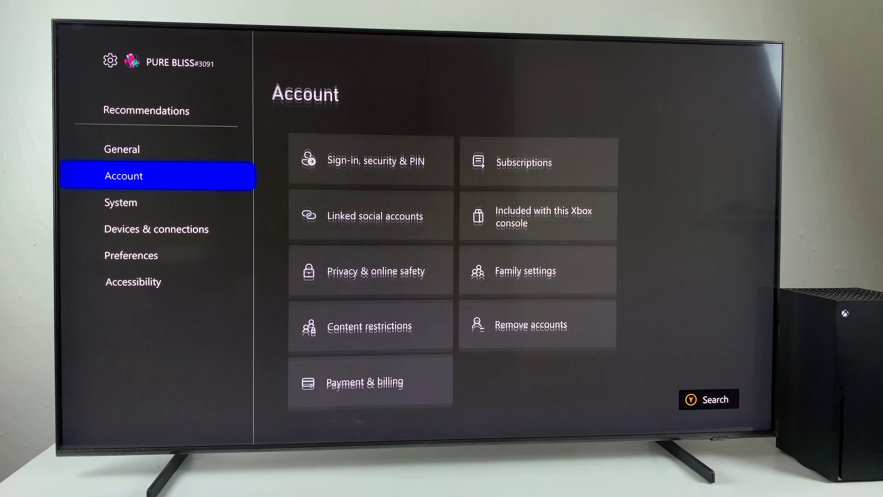
pyautogui.click(156, 228)
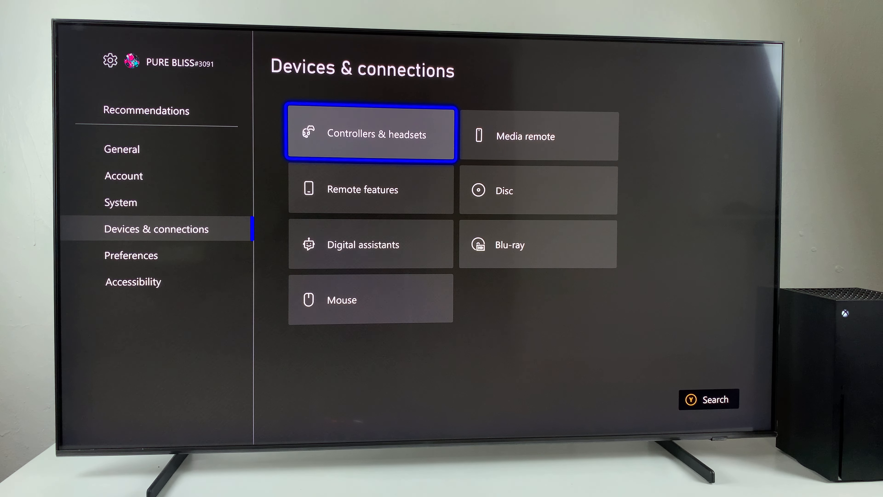
# Enter Controllers & headsets to reach the Xbox Wireless Controller's Accessories page
pyautogui.click(371, 134)
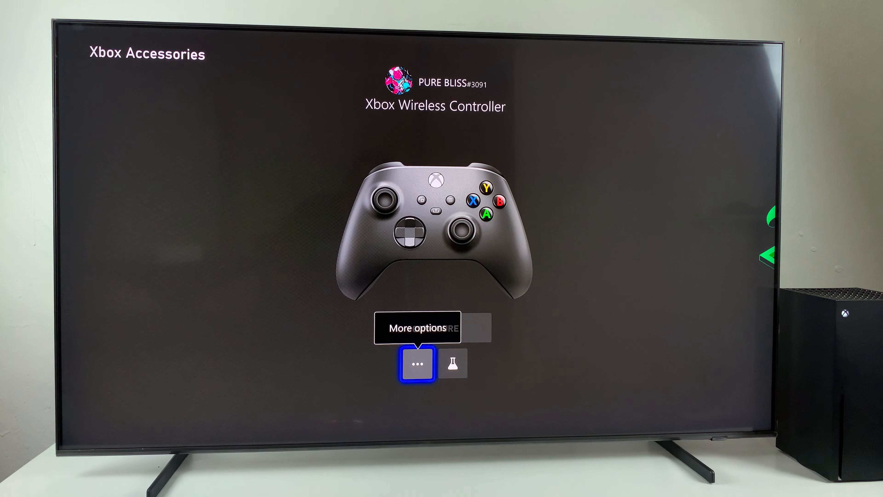
pyautogui.click(417, 364)
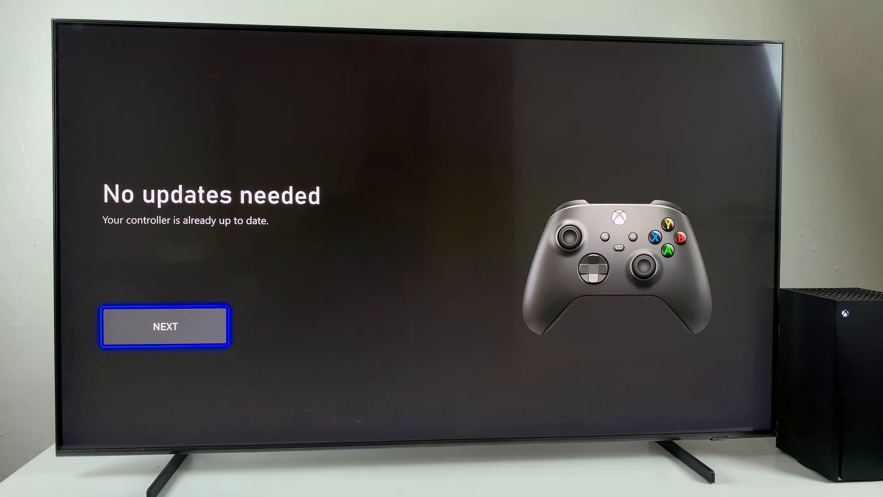
# Confirm Next on the 'No updates needed' screen to land back on Xbox Accessories
pyautogui.click(165, 327)
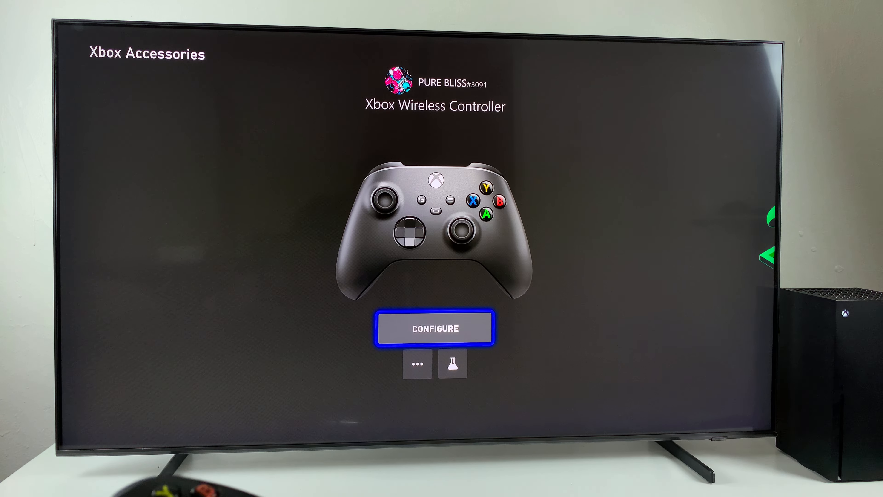